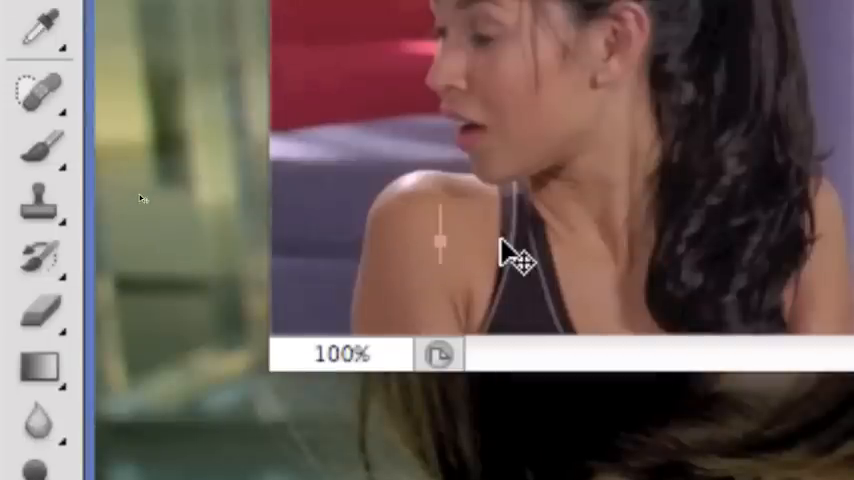
# Add a text layer reading 'ghdsfla' at the top of the frame layers.
pyautogui.write('ghdsfla')
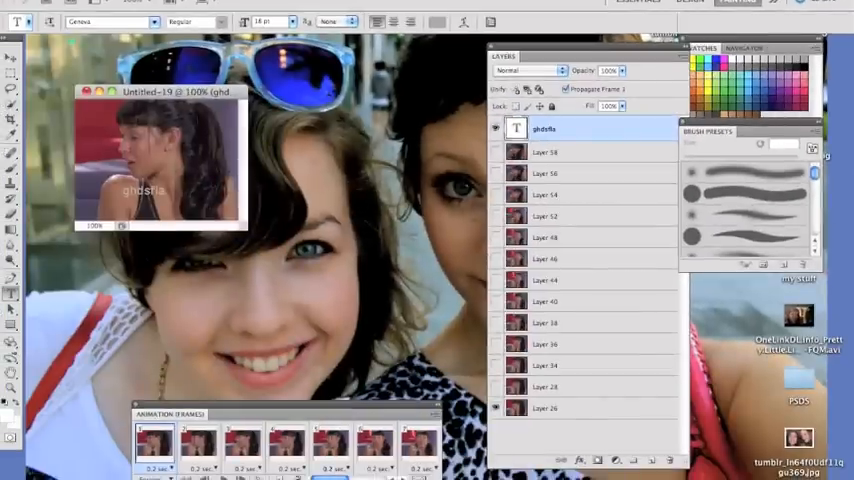
# Bring up the text layer's context menu to reach its Blending Options.
pyautogui.click(544, 344)
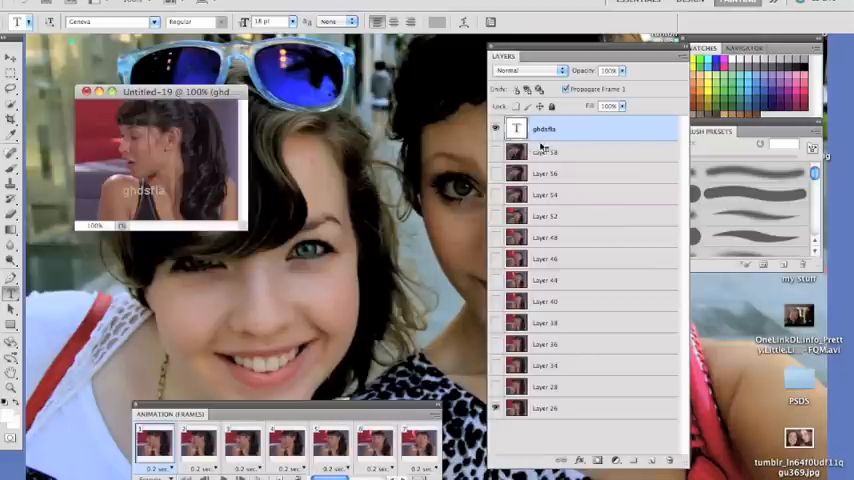
pyautogui.rightClick(544, 128)
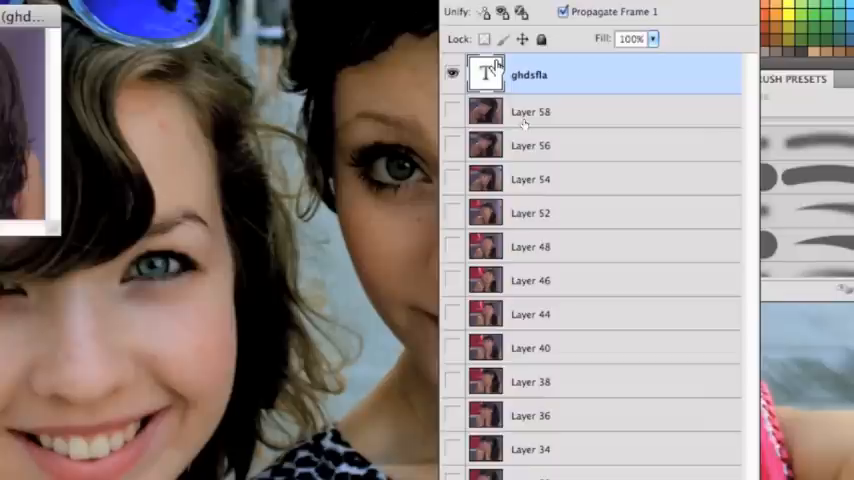
pyautogui.rightClick(484, 74)
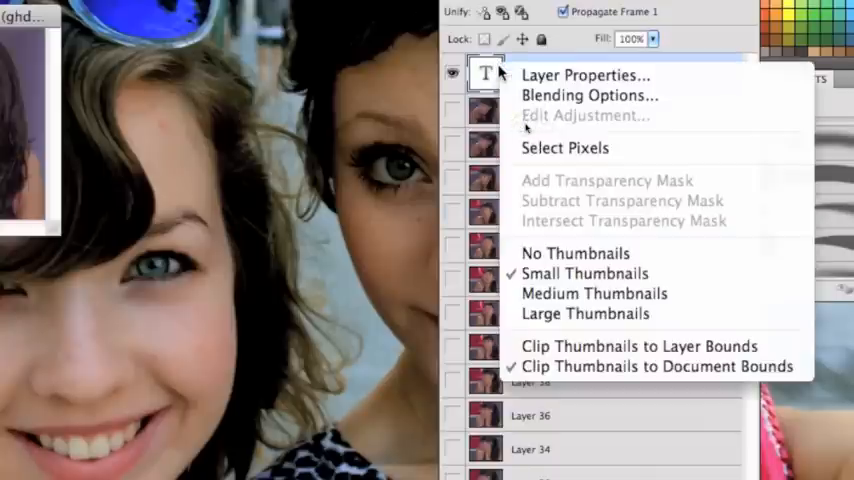